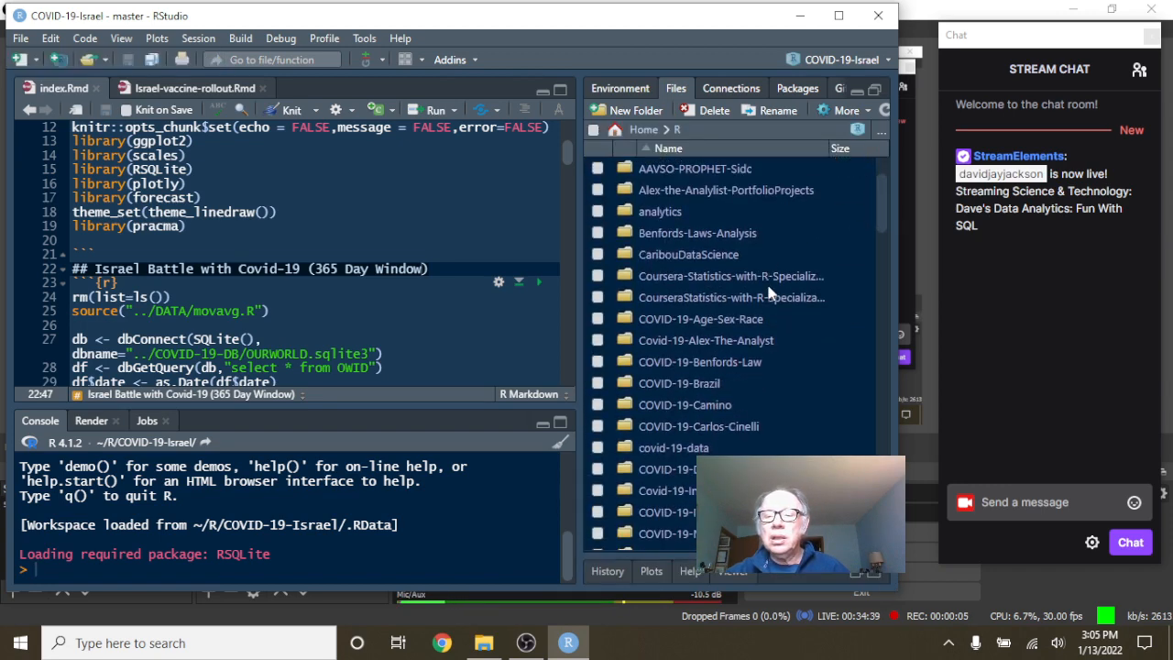
# - Scroll the Files pane down to the COVID-19 project folders
pyautogui.scroll(-3)
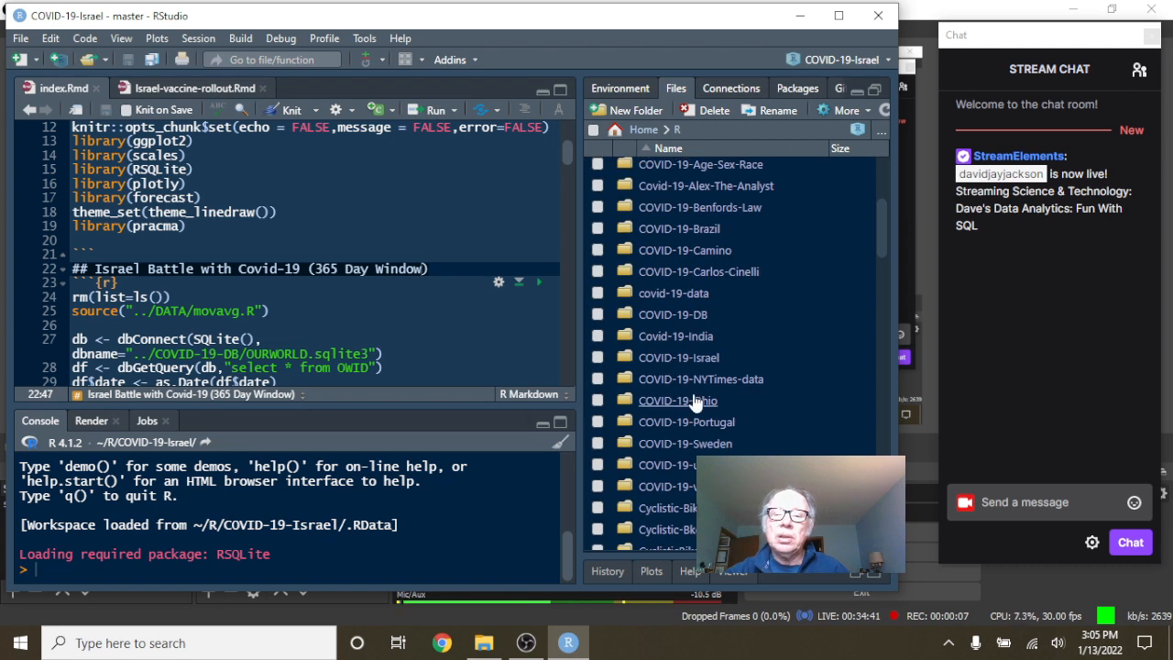
pyautogui.moveTo(678, 400)
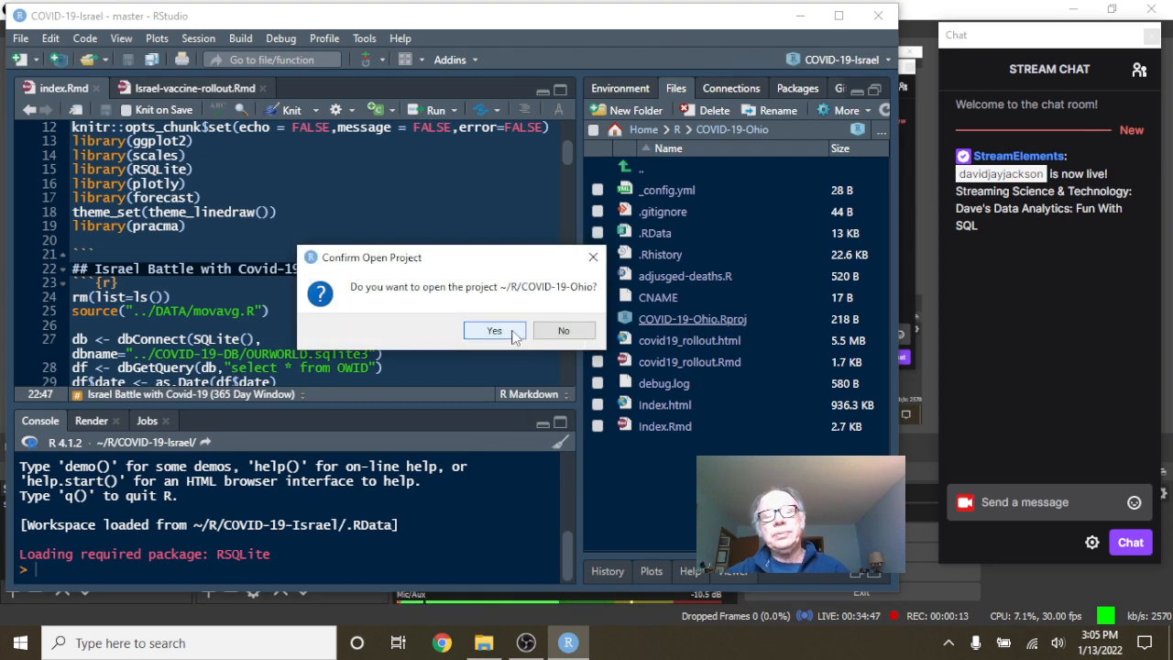
# - Confirm switching to the COVID-19-Ohio project
pyautogui.click(563, 330)
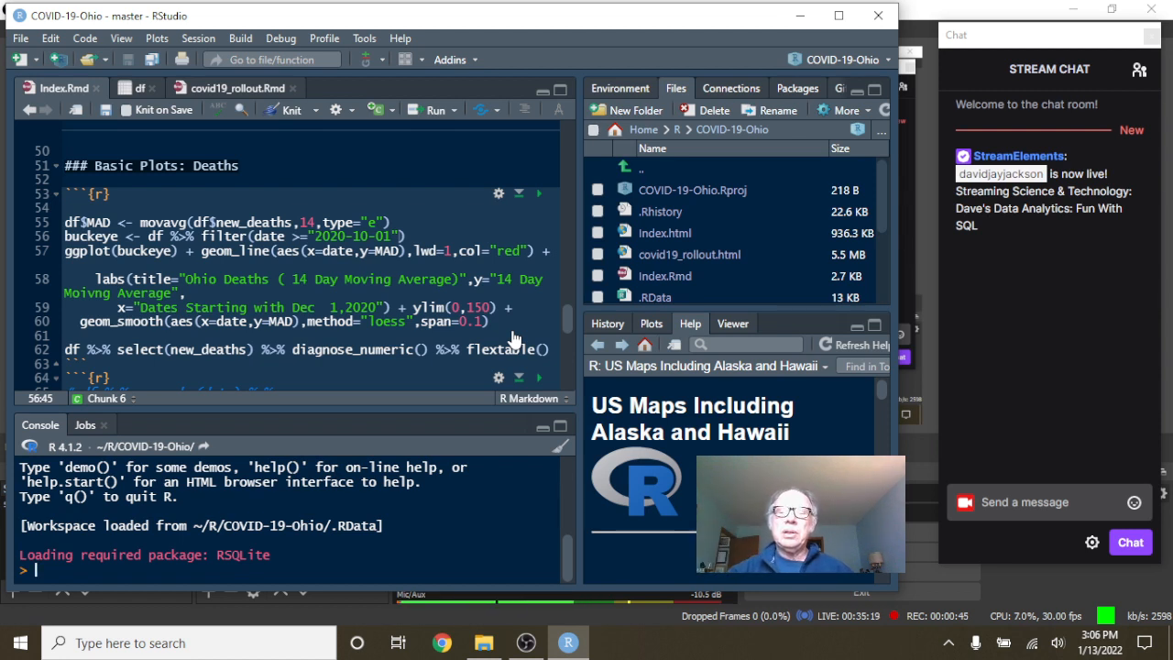
pyautogui.moveTo(289, 119)
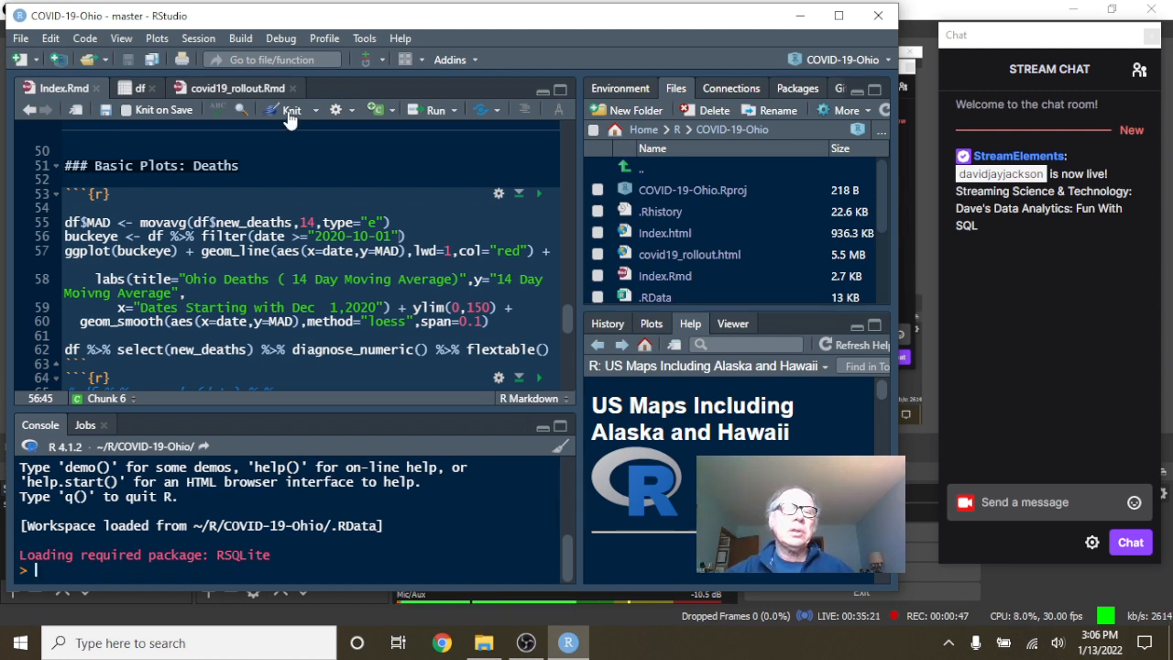
# - Knit Index.Rmd into the HTML Ohio Covid-19 Report
pyautogui.click(291, 109)
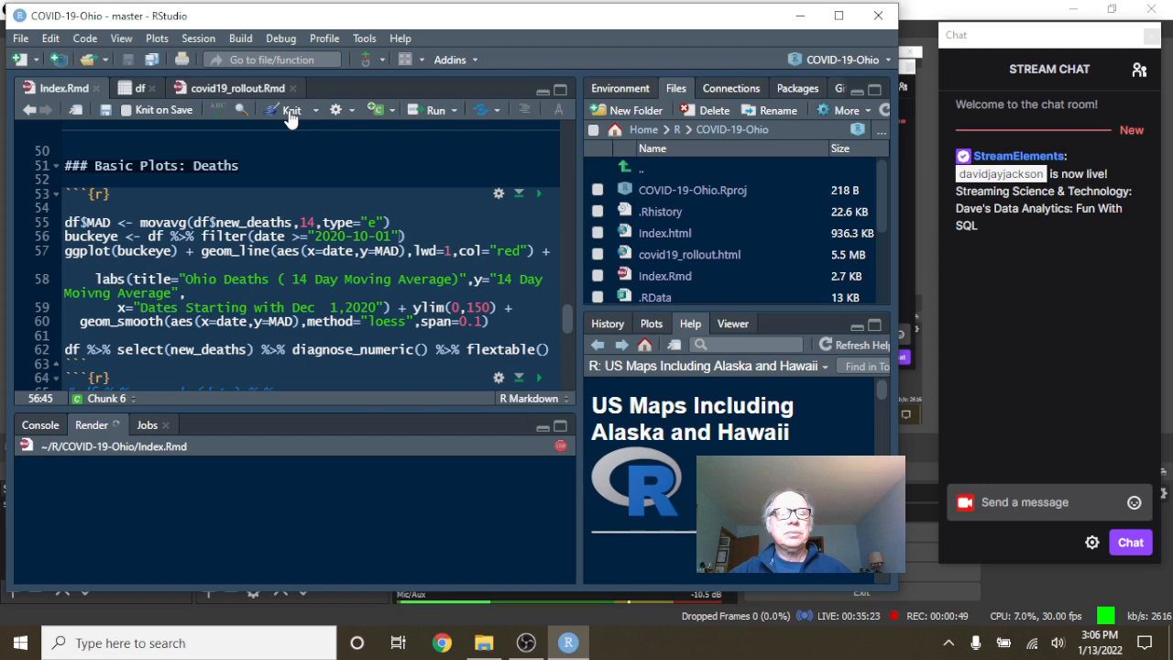
pyautogui.click(289, 110)
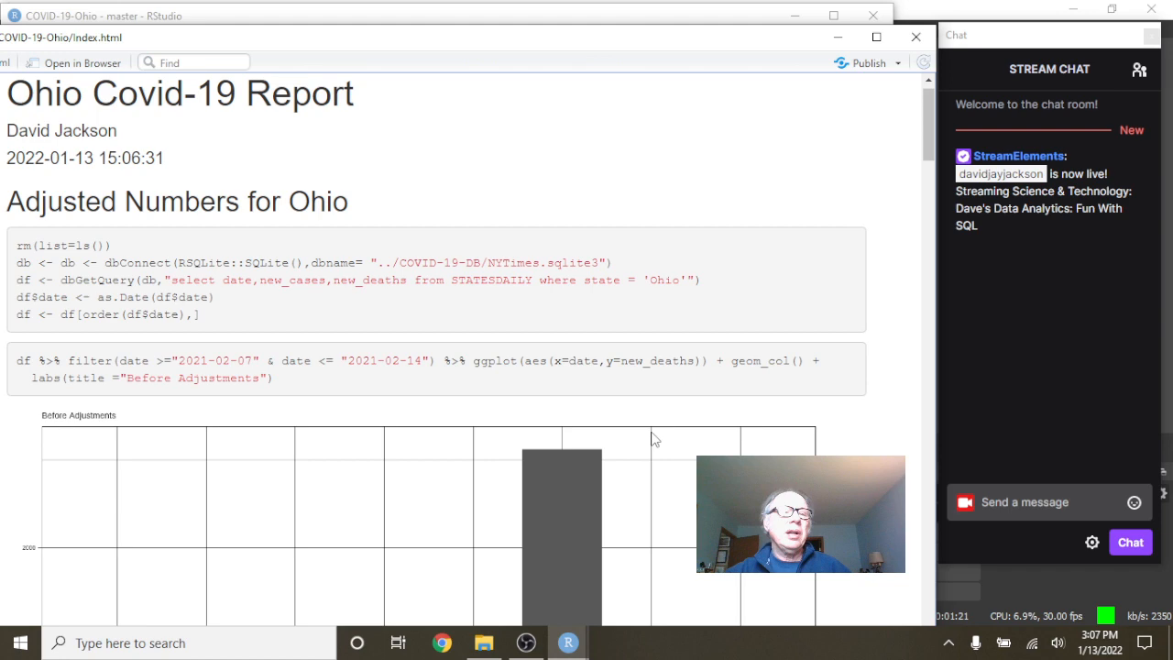
pyautogui.scroll(-3)
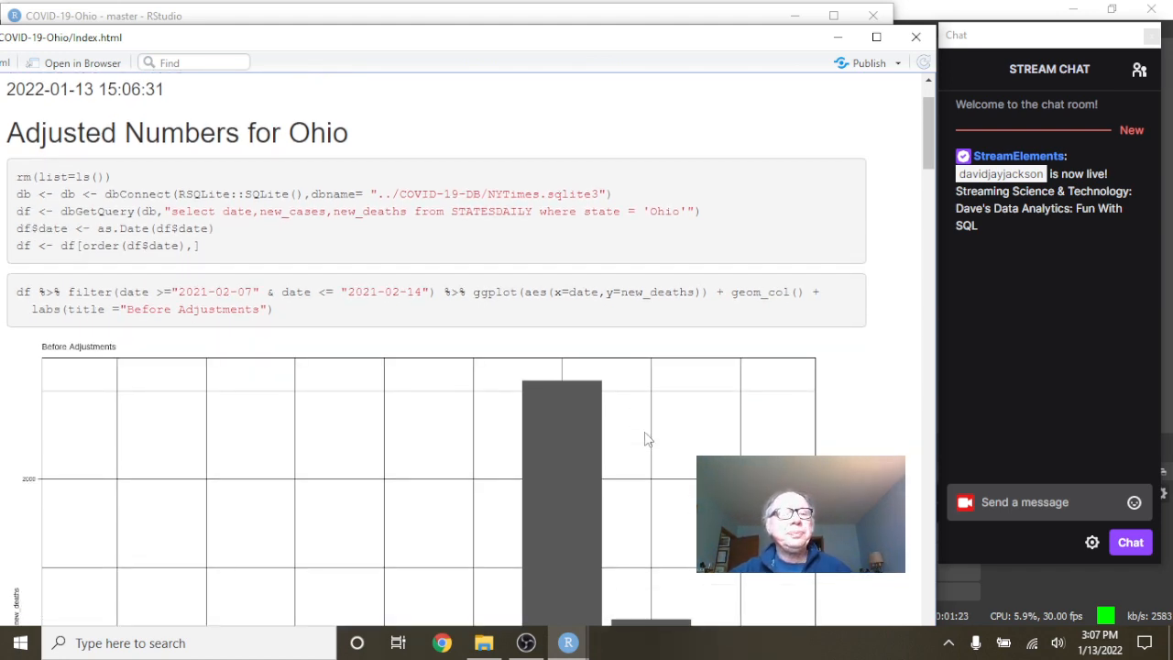
pyautogui.scroll(-3)
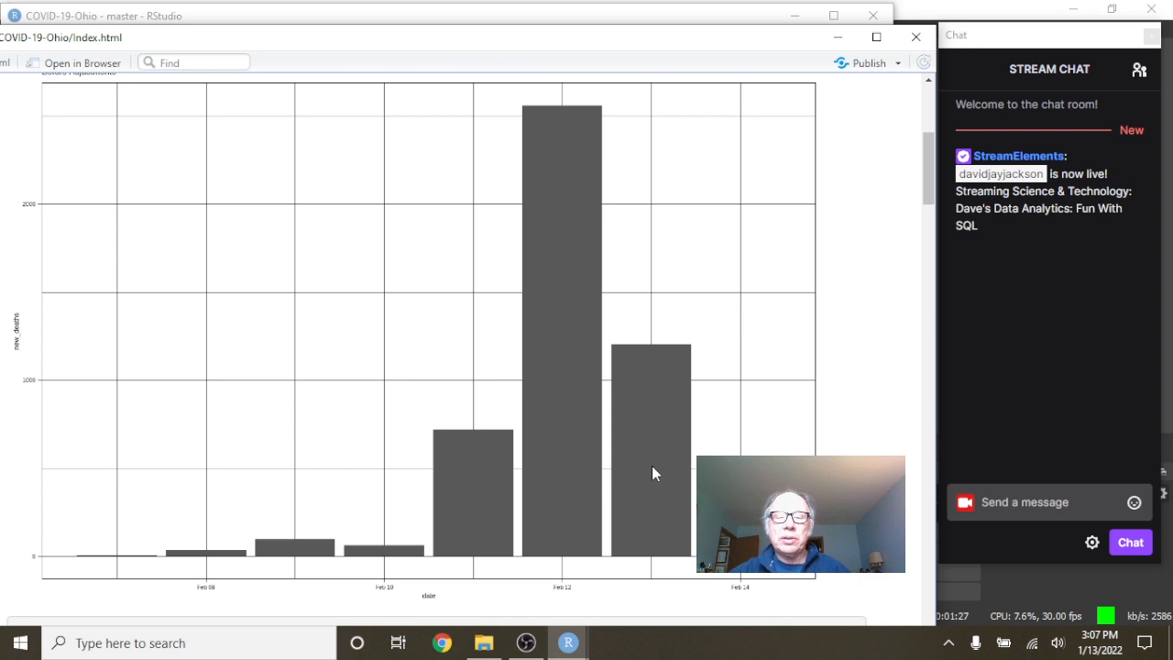
pyautogui.moveTo(527, 492)
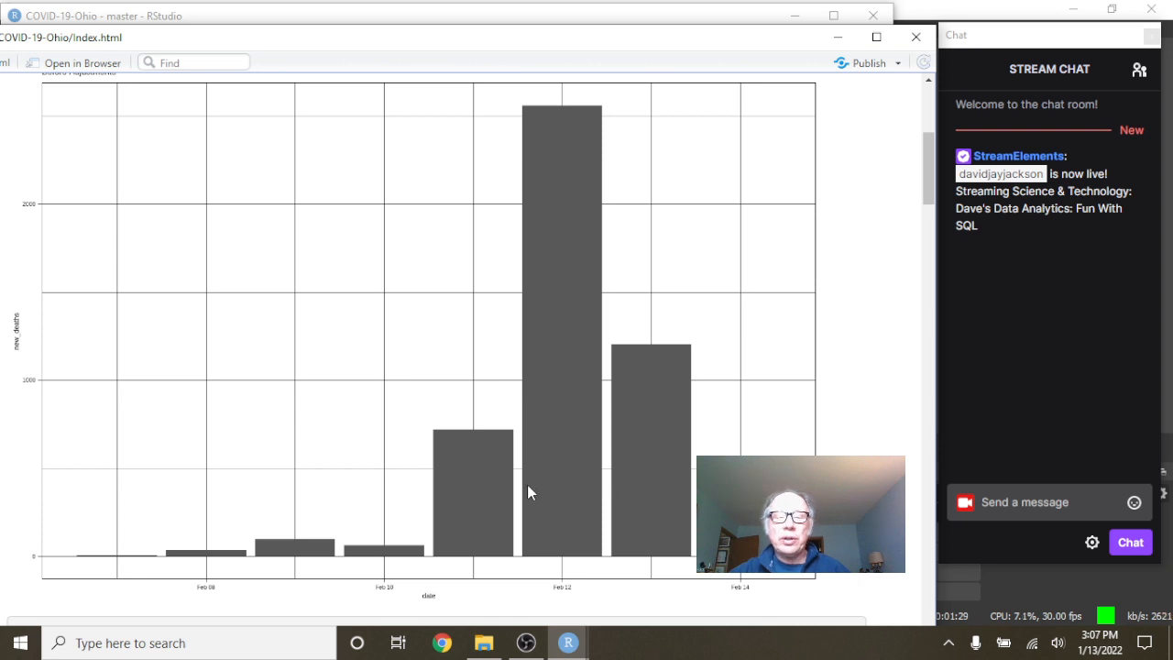
pyautogui.scroll(-3)
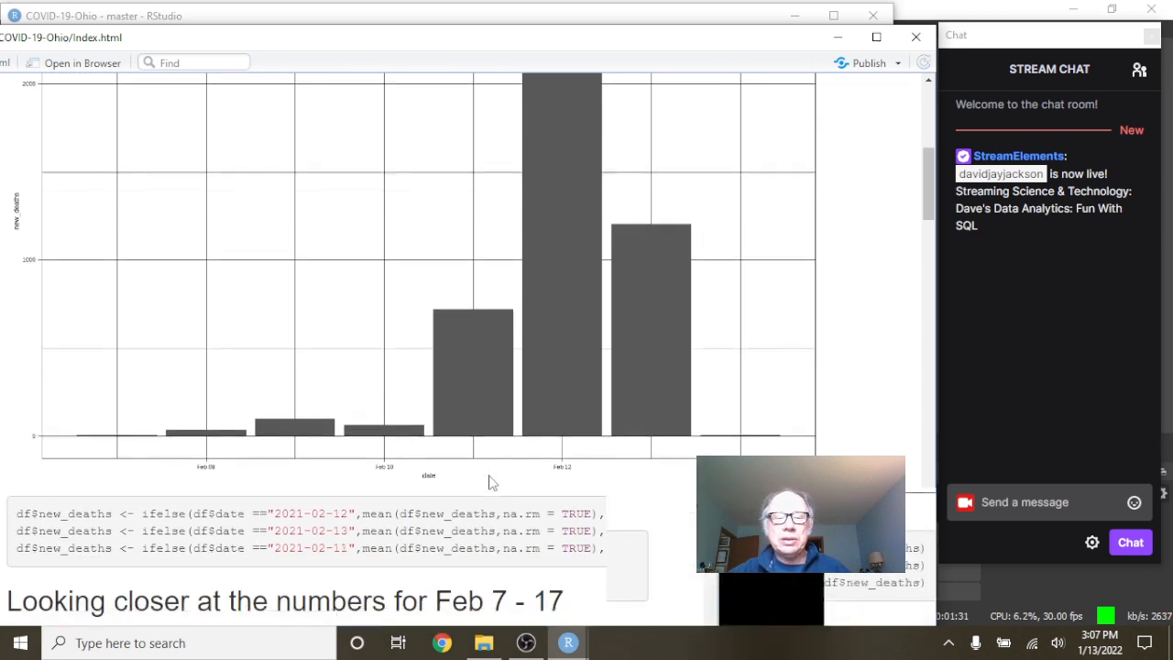
pyautogui.scroll(-3)
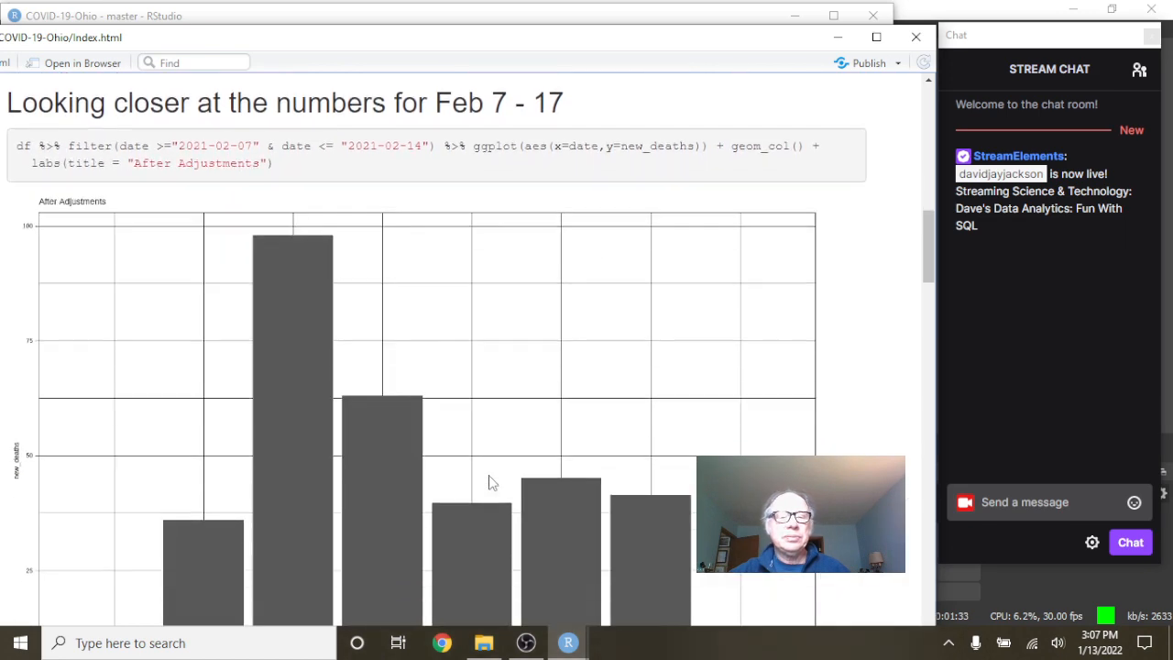
pyautogui.scroll(-3)
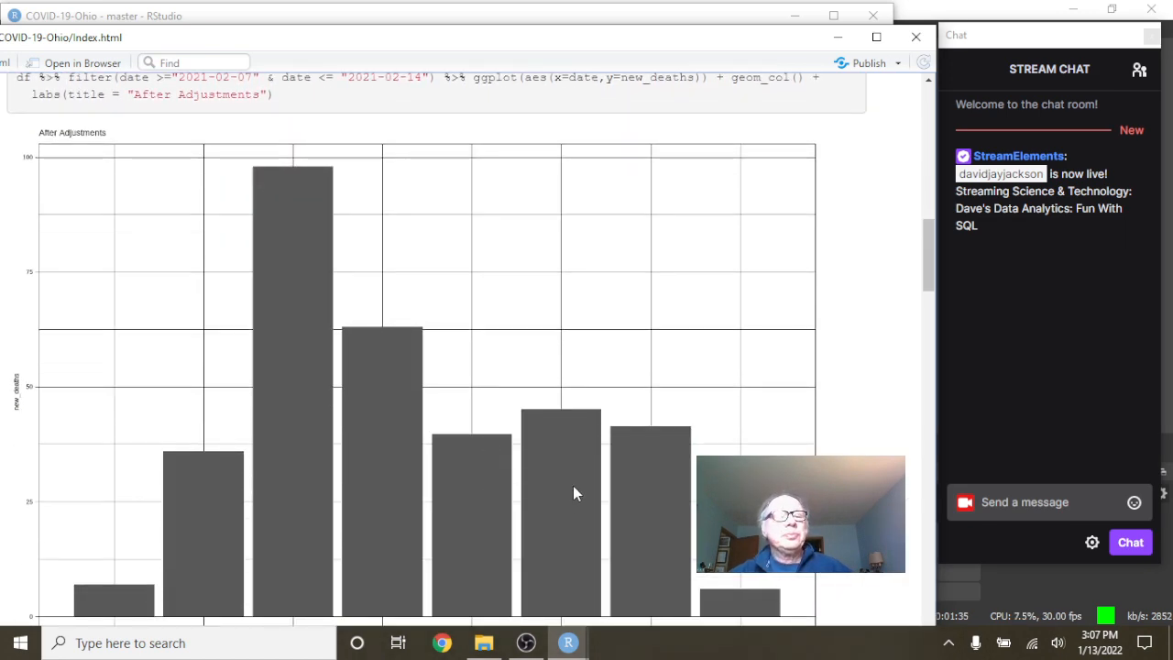
pyautogui.scroll(-3)
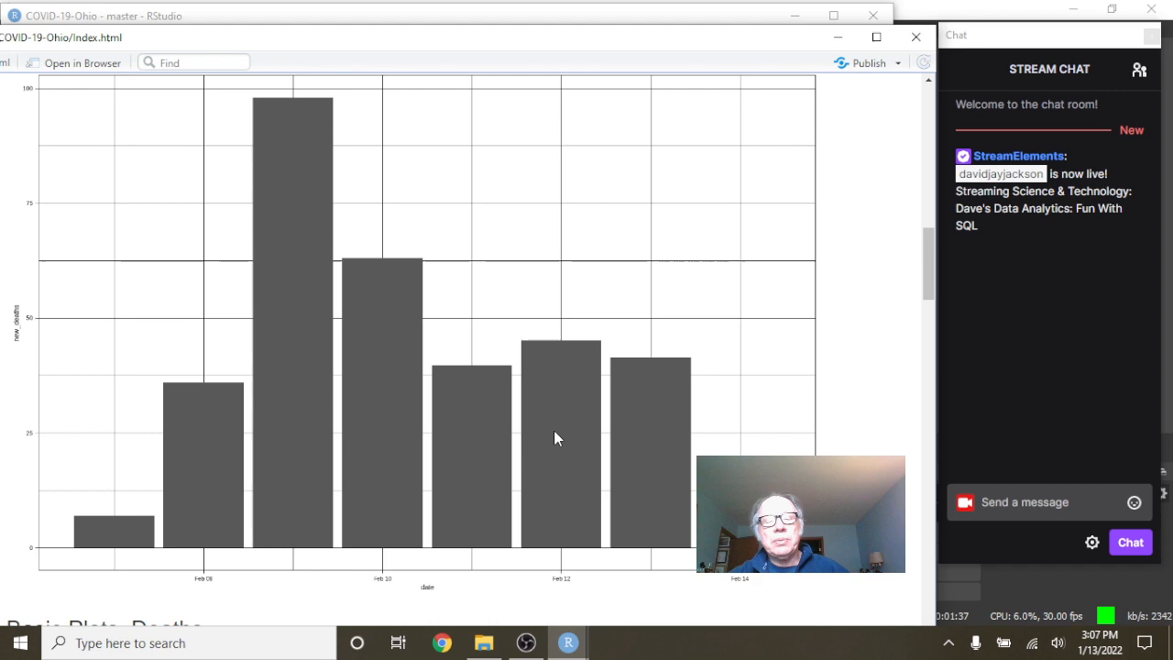
pyautogui.moveTo(541, 421)
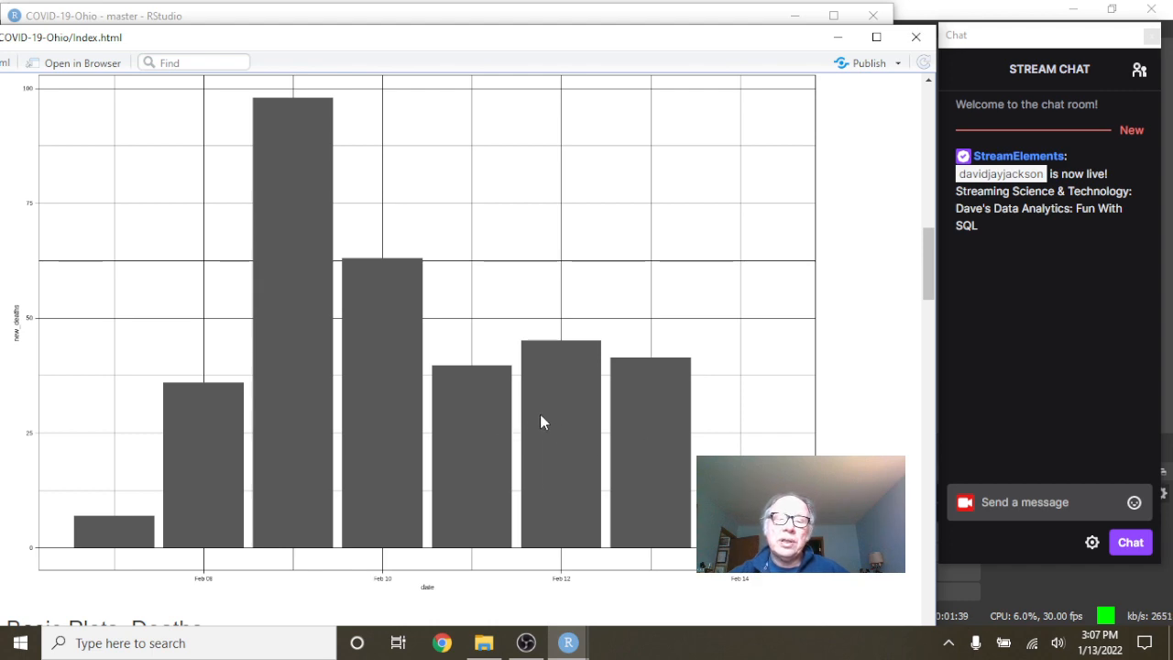
pyautogui.scroll(-3)
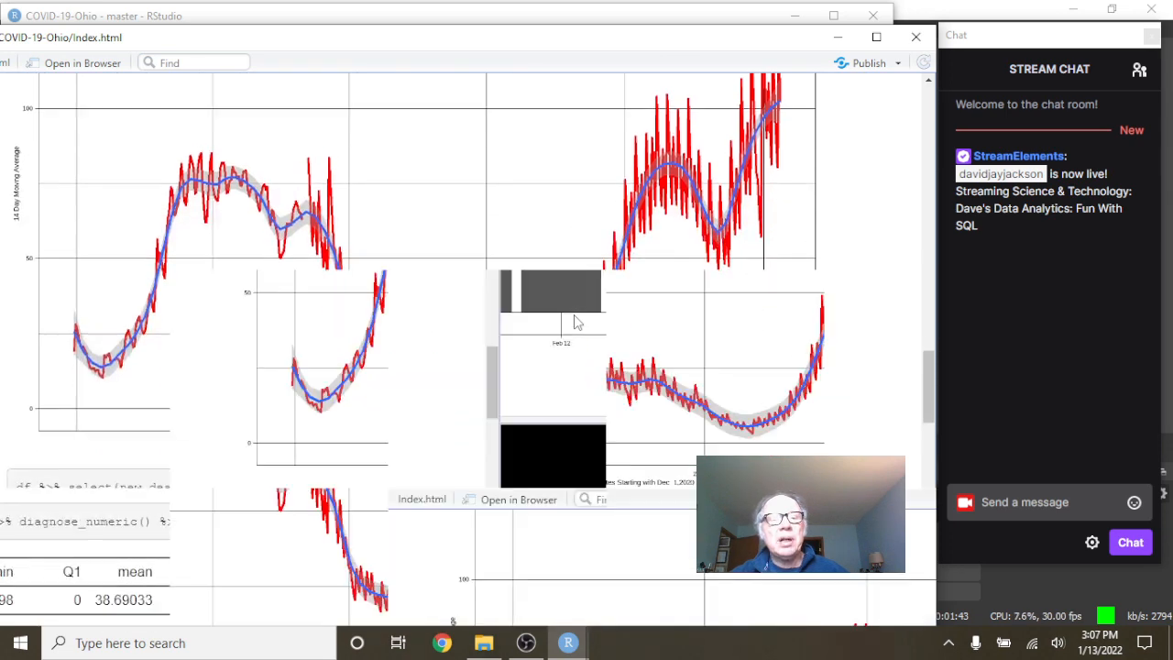
pyautogui.moveTo(266, 215)
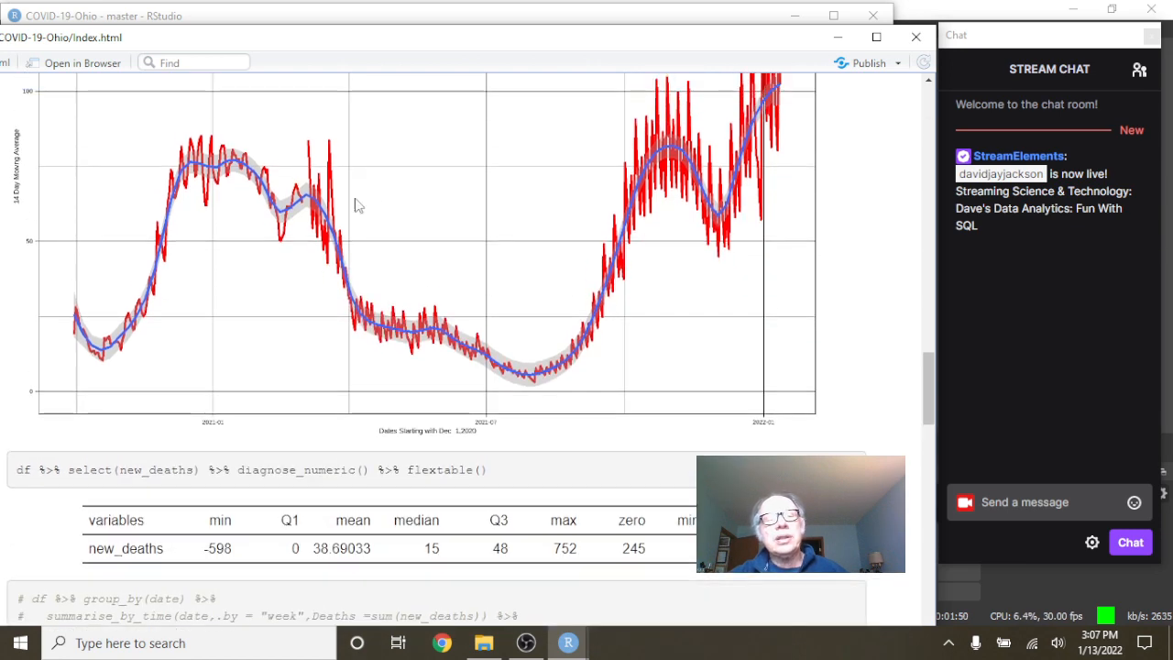
pyautogui.moveTo(367, 272)
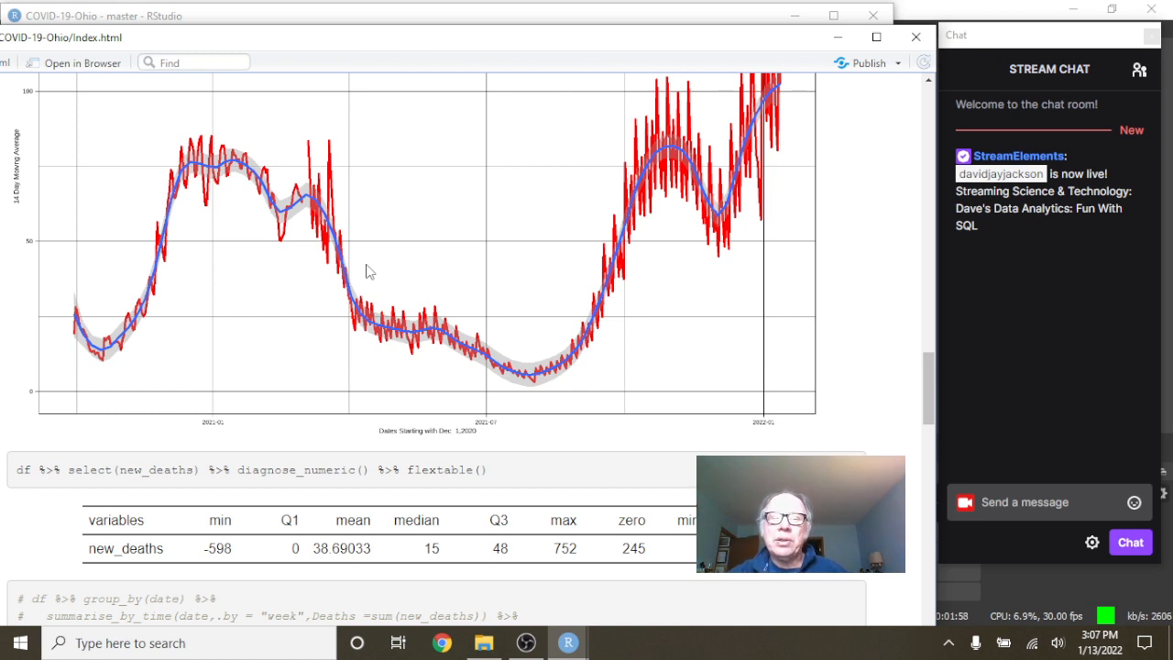
pyautogui.moveTo(358, 253)
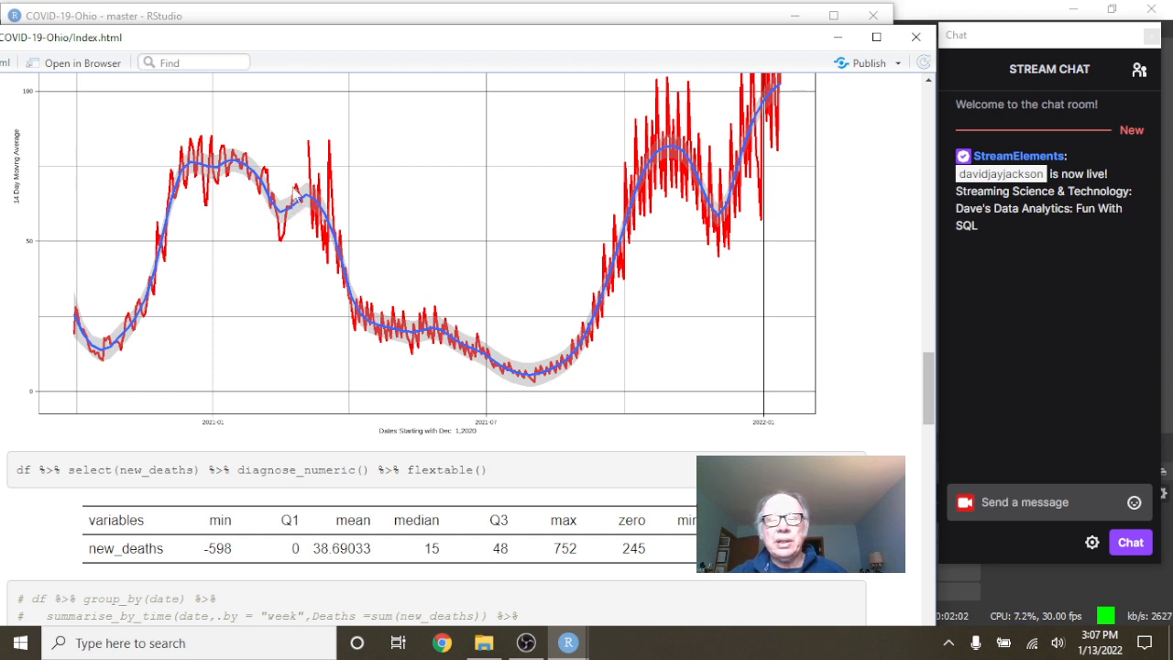
pyautogui.moveTo(532, 380)
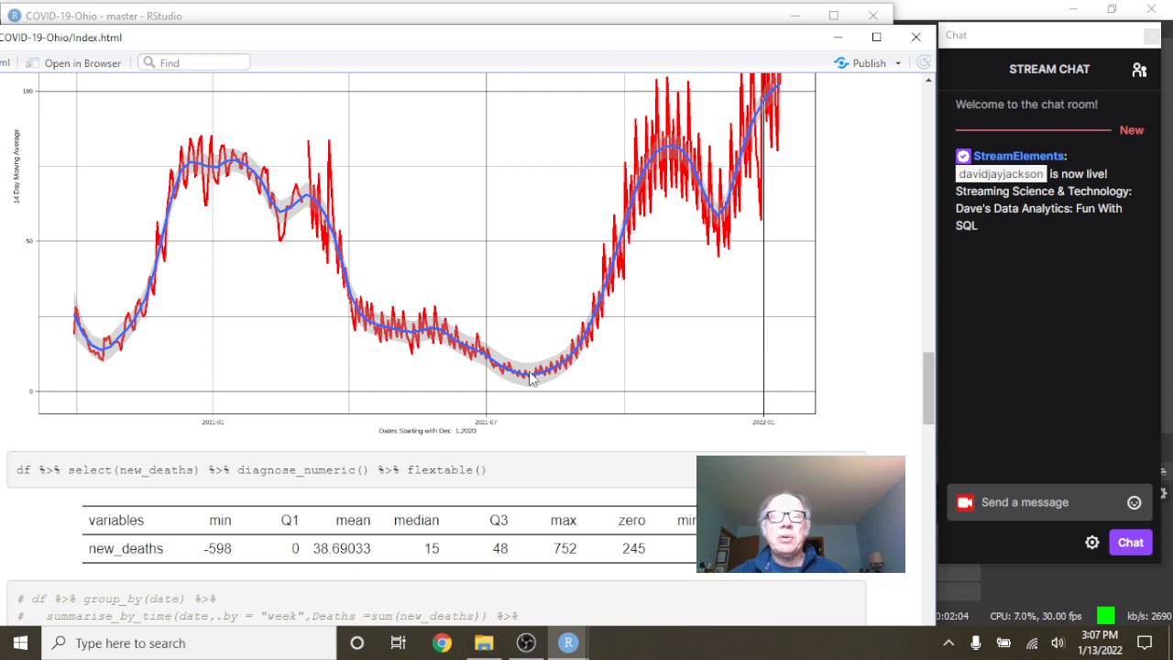
pyautogui.scroll(-3)
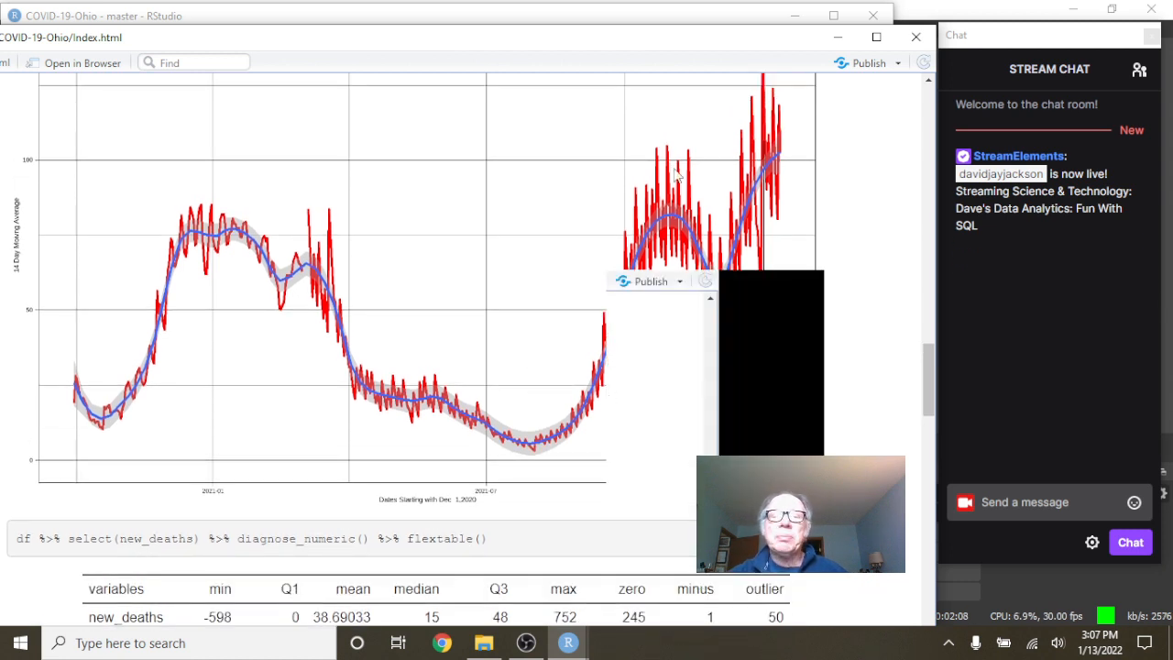
pyautogui.moveTo(648, 168)
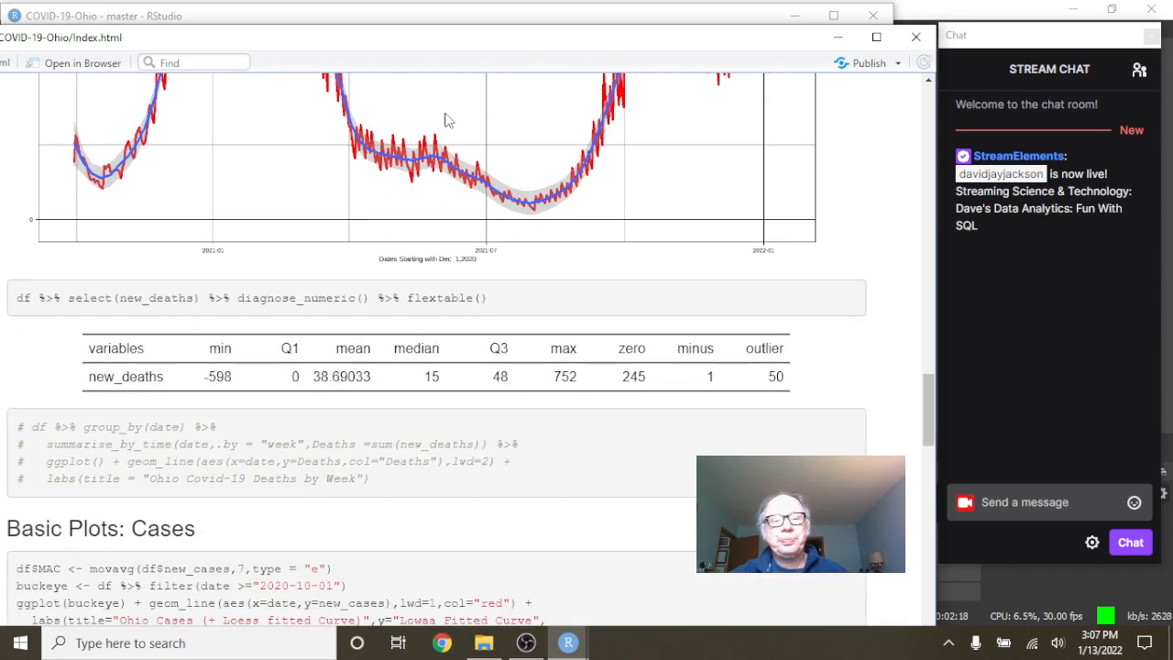
pyautogui.scroll(-3)
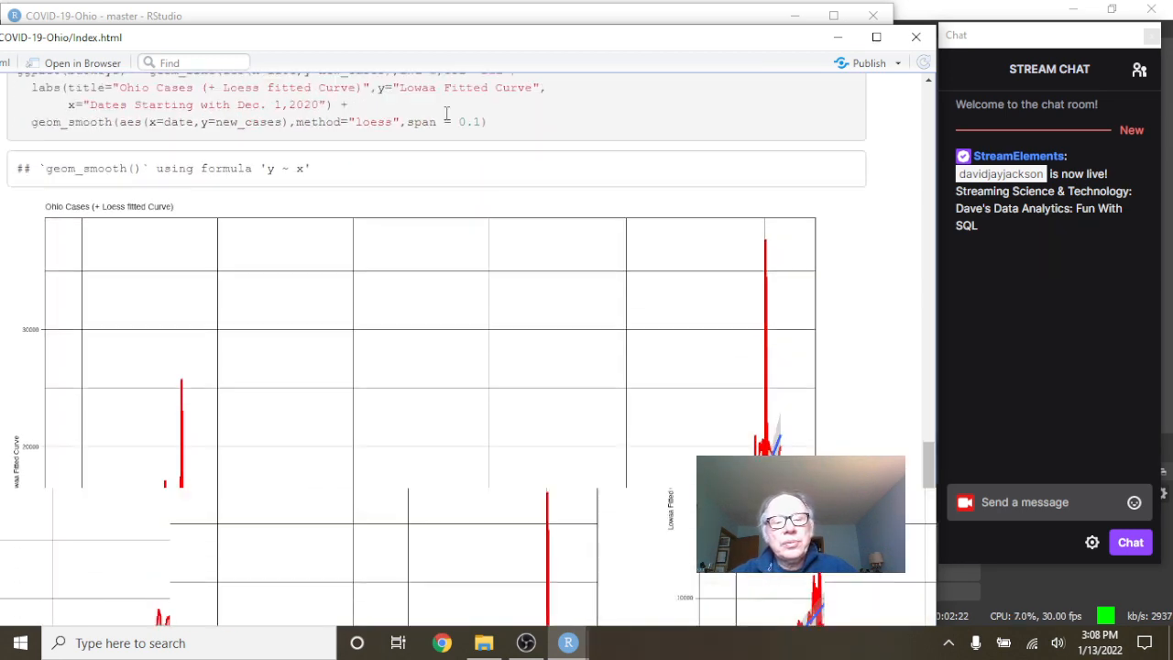
pyautogui.scroll(-3)
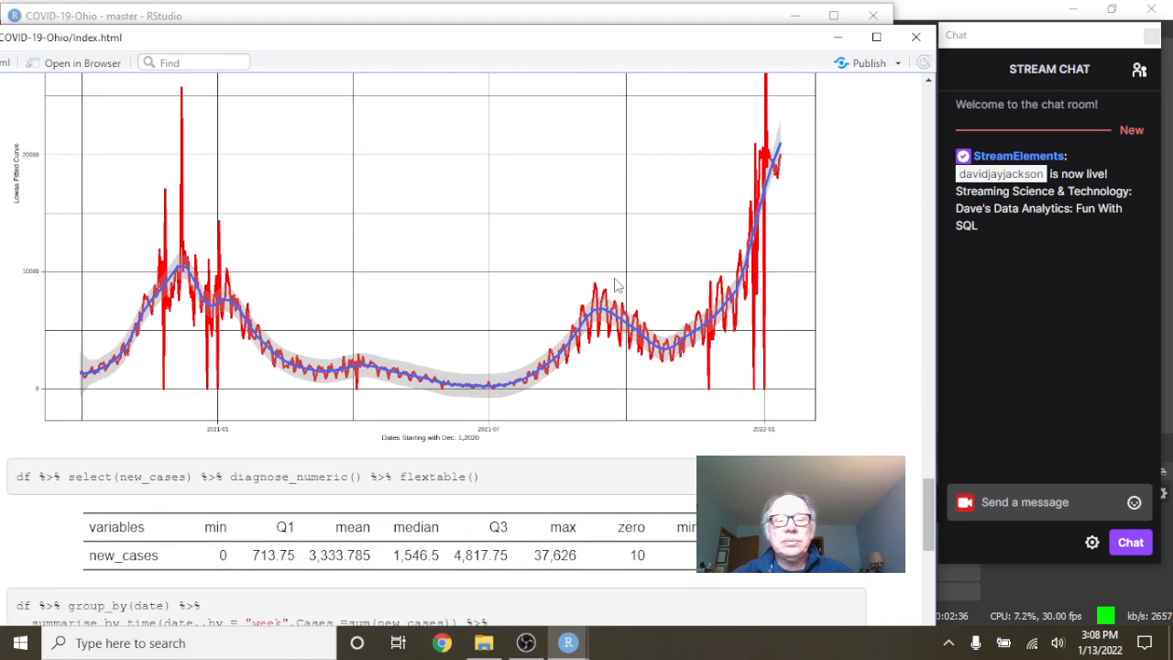
pyautogui.scroll(-3)
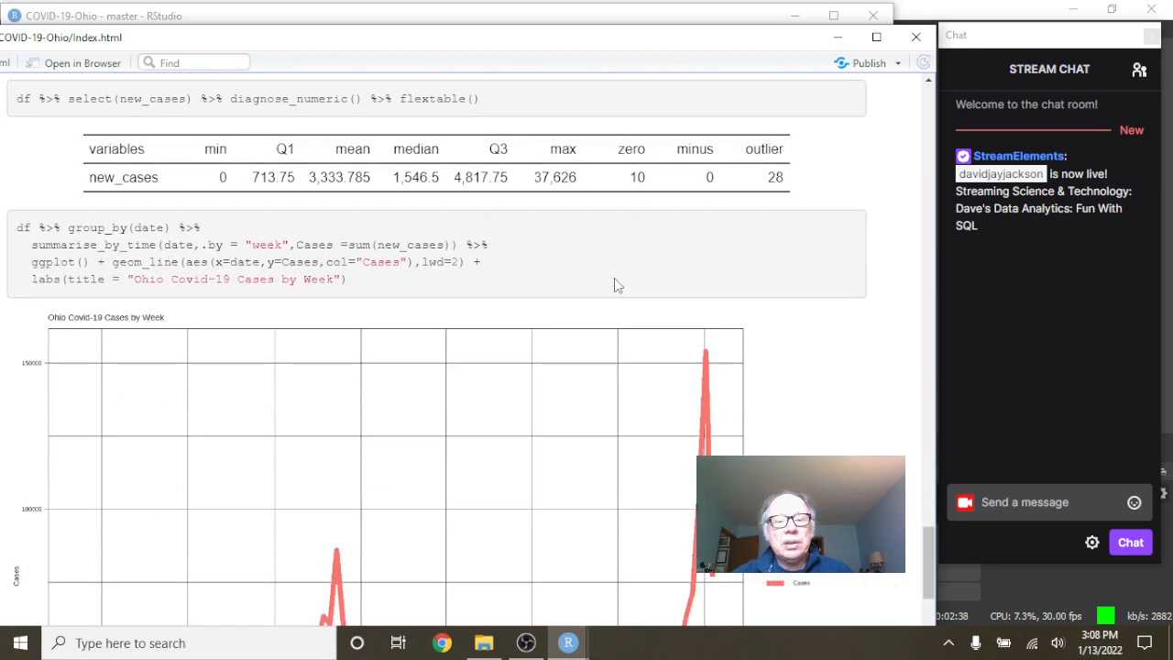
pyautogui.scroll(-3)
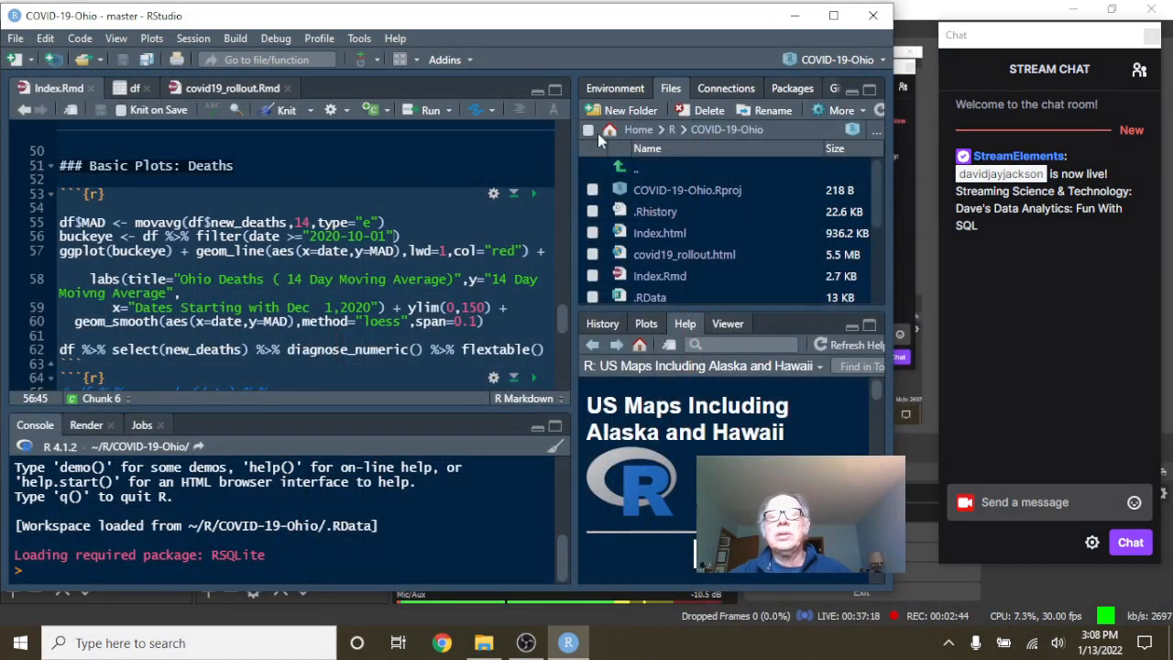
pyautogui.moveTo(772, 110)
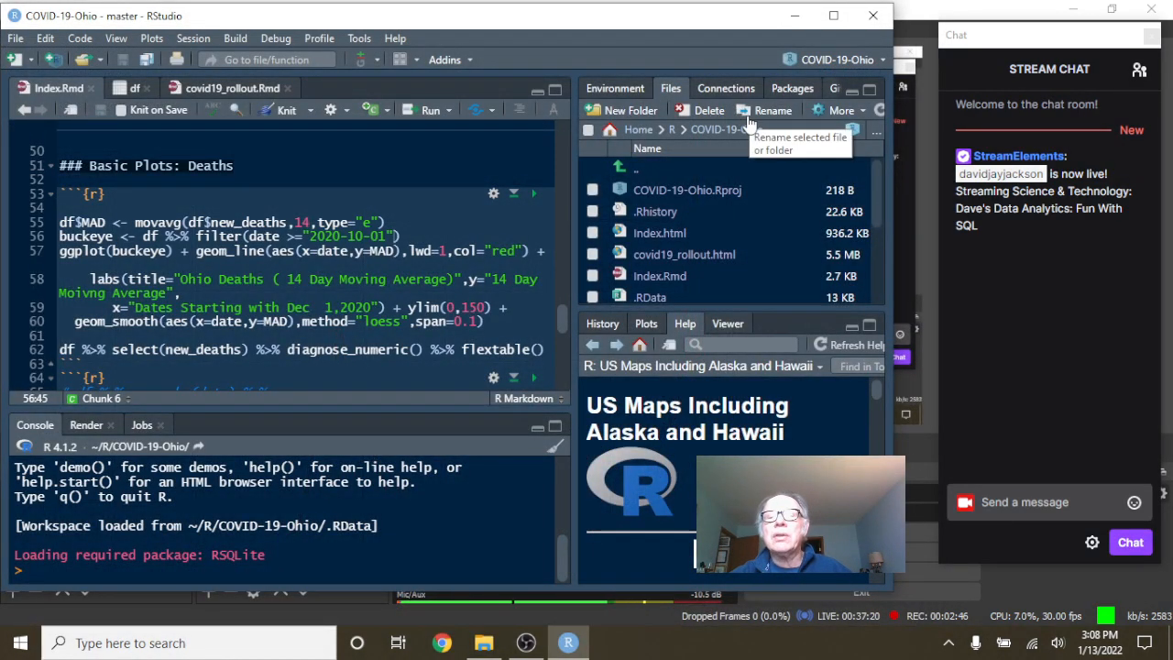